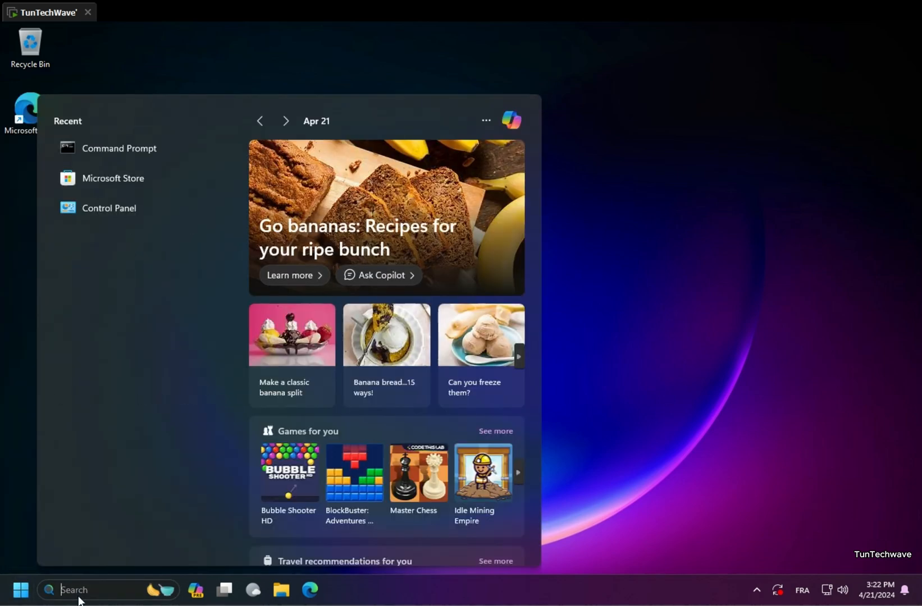
# Search Start for 'cmd' and launch Command Prompt as administrator, approving the UAC prompt
pyautogui.write('cmd')
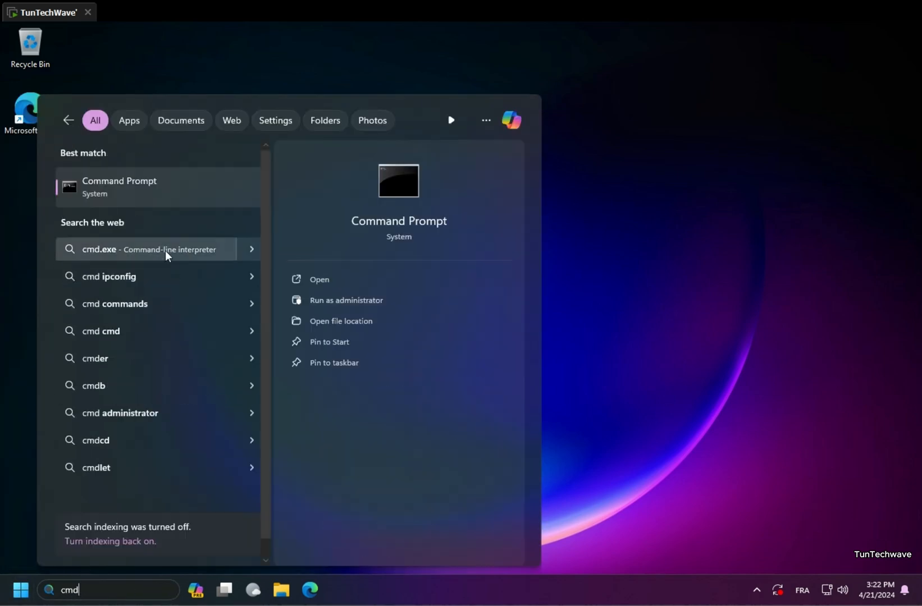
pyautogui.click(345, 300)
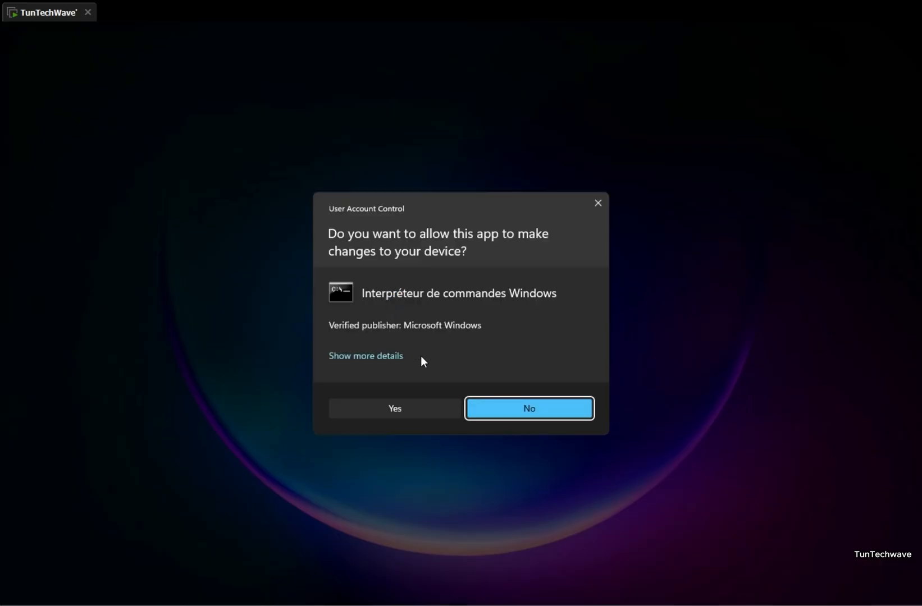
pyautogui.click(394, 408)
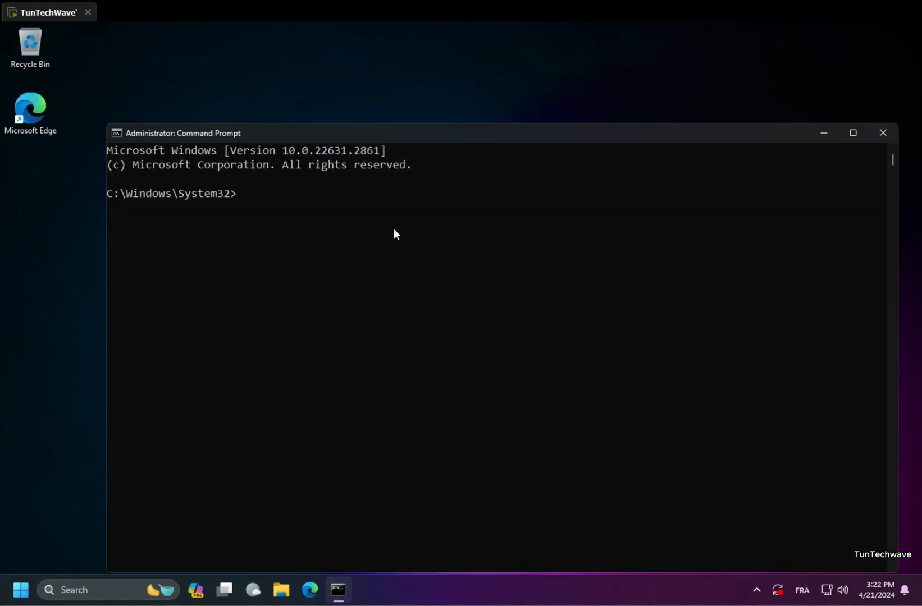
# Run wsl --install to install Windows Subsystem for Linux and Ubuntu
pyautogui.write('wsl -')
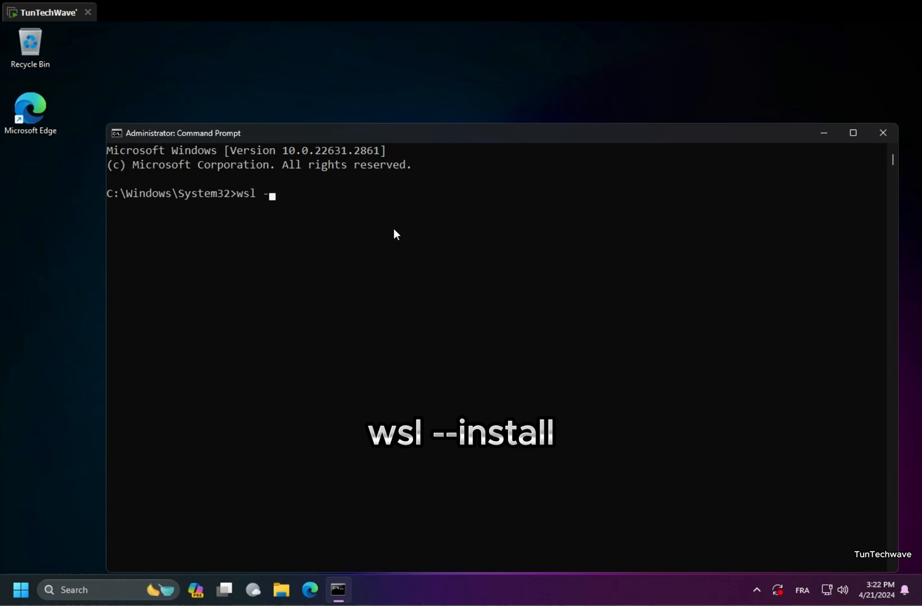
pyautogui.write('-install')
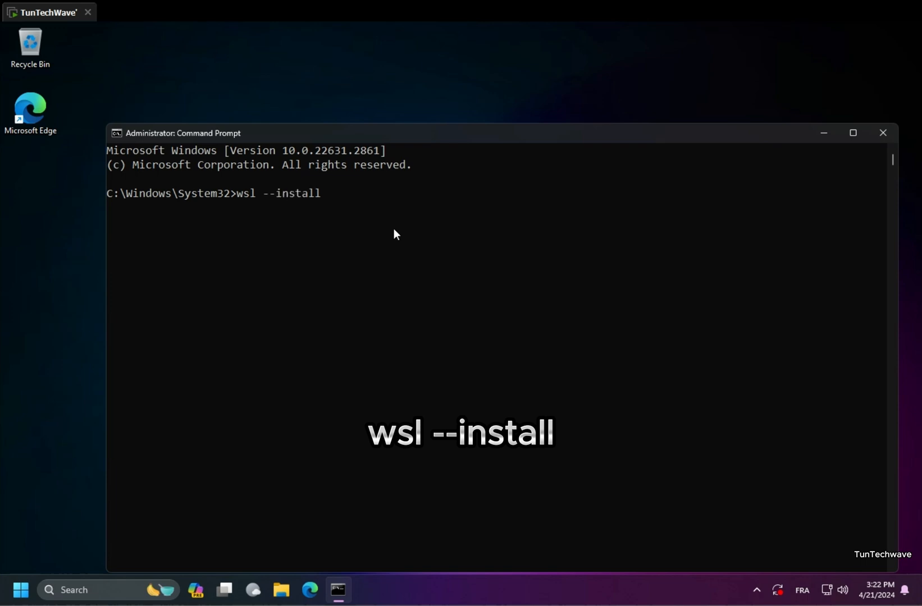
pyautogui.press('Enter')
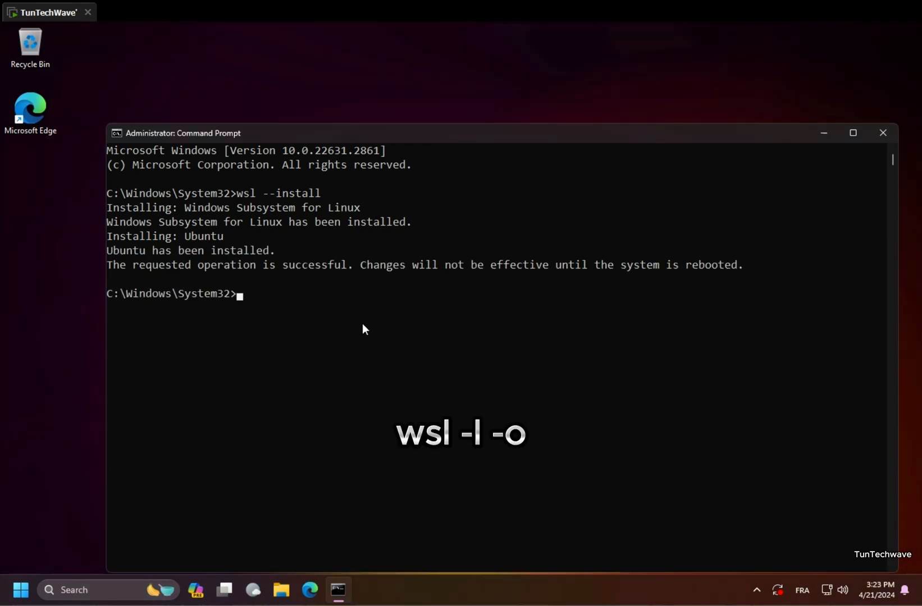
# List the online Linux distributions available to install with wsl -l -o
pyautogui.write('wsl -l')
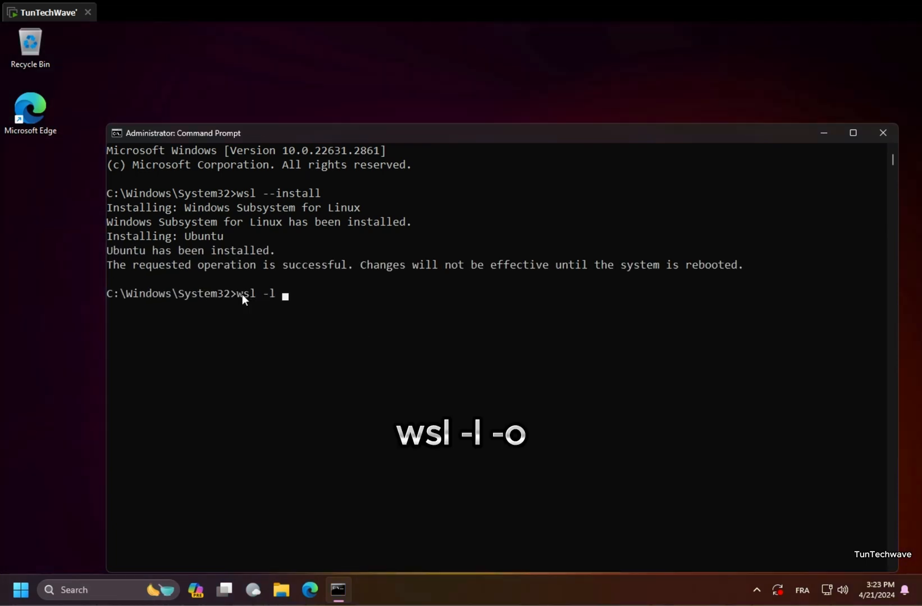
pyautogui.write('-o')
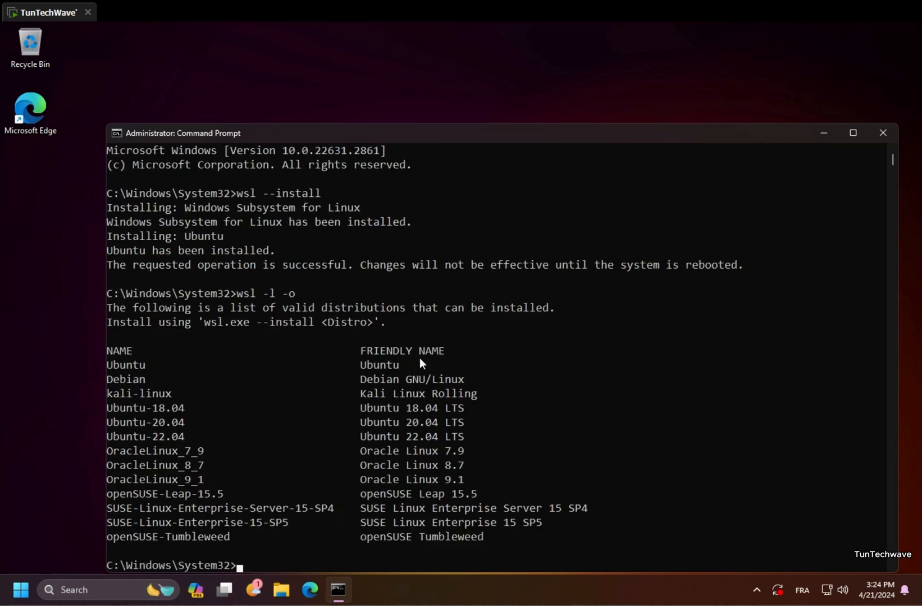
pyautogui.moveTo(322, 533)
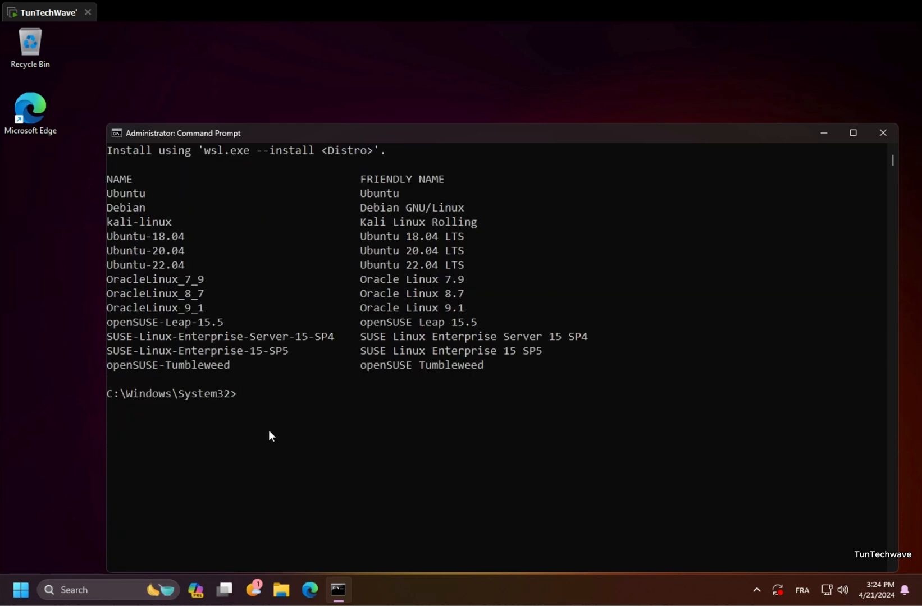
# Install Kali Linux via wsl --install -d kali-linux and create a UNIX username and password
pyautogui.write('wsl -ins')
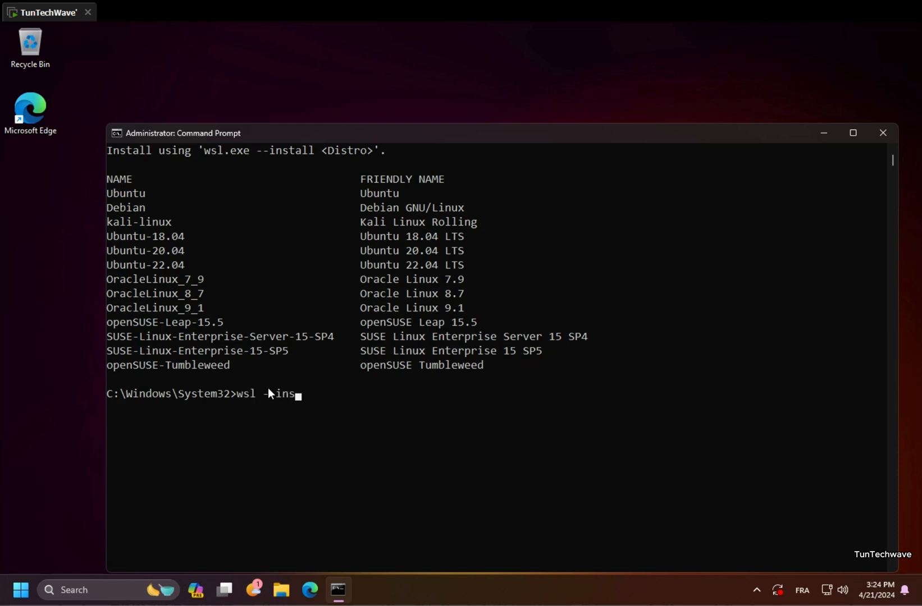
pyautogui.write('tall -d "nameo')
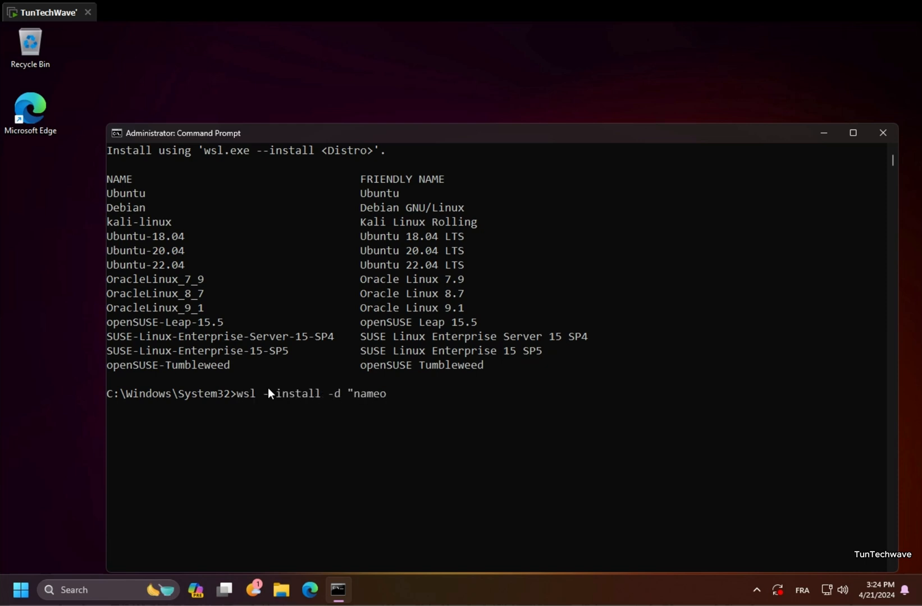
pyautogui.write('fdistri')
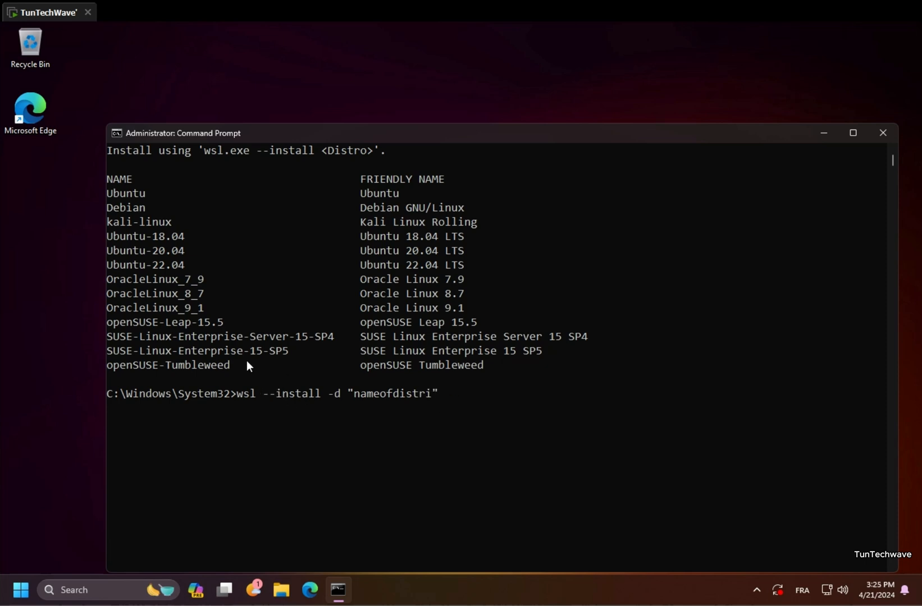
pyautogui.moveTo(172, 225)
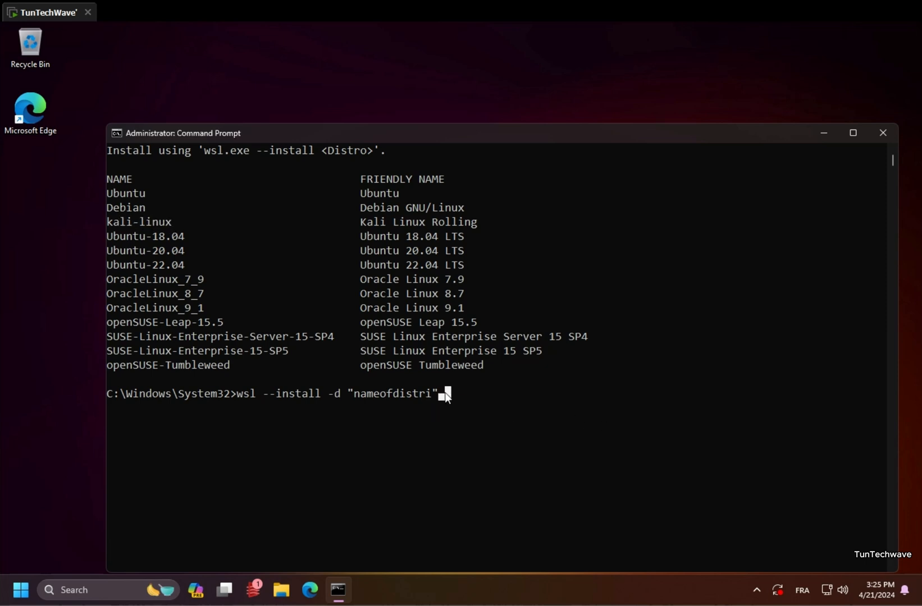
pyautogui.write('kali')
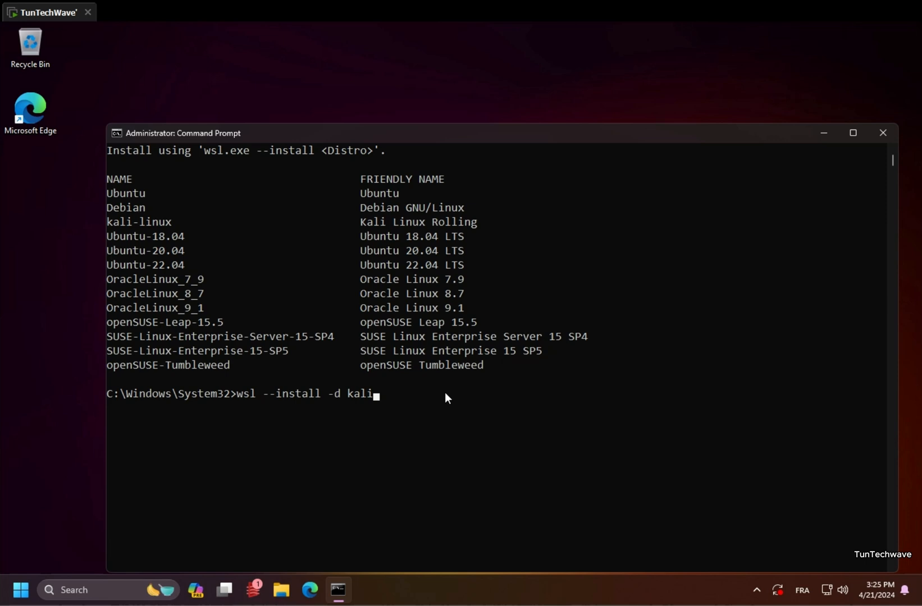
pyautogui.write('-linux')
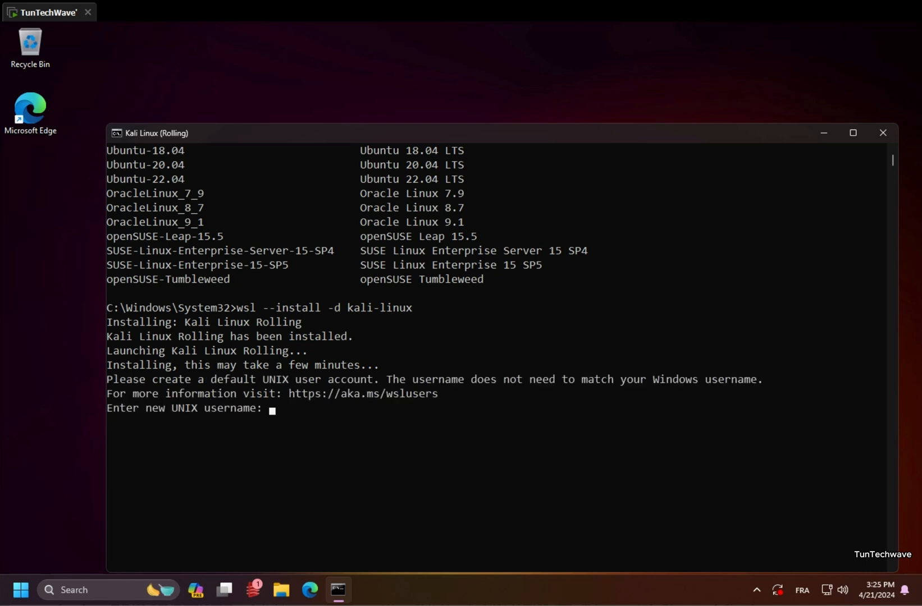
pyautogui.write('tuntechwave')
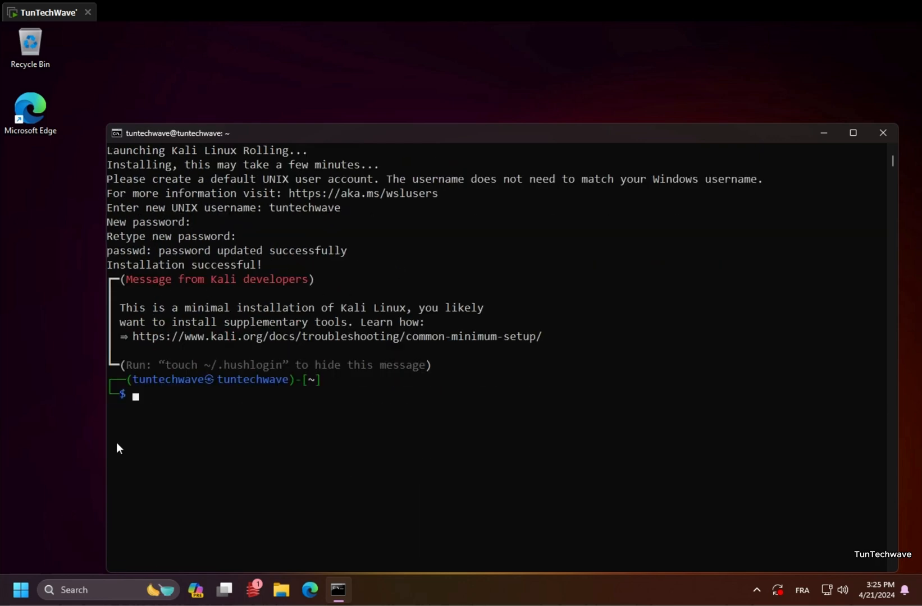
# List the Kali network interfaces (loopback, eth0) with ip a, then clear the terminal
pyautogui.click(23, 591)
pyautogui.write('ip a')
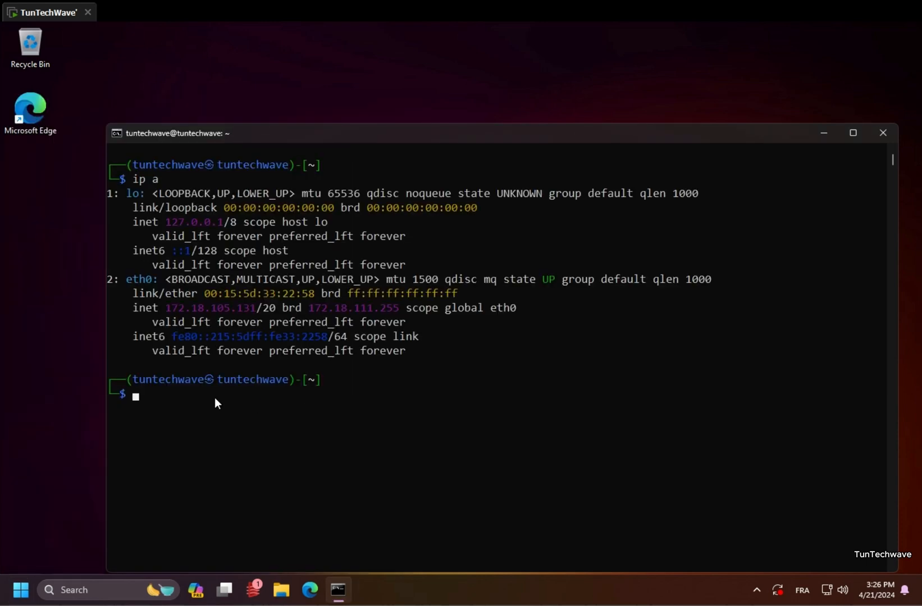
pyautogui.write('who')
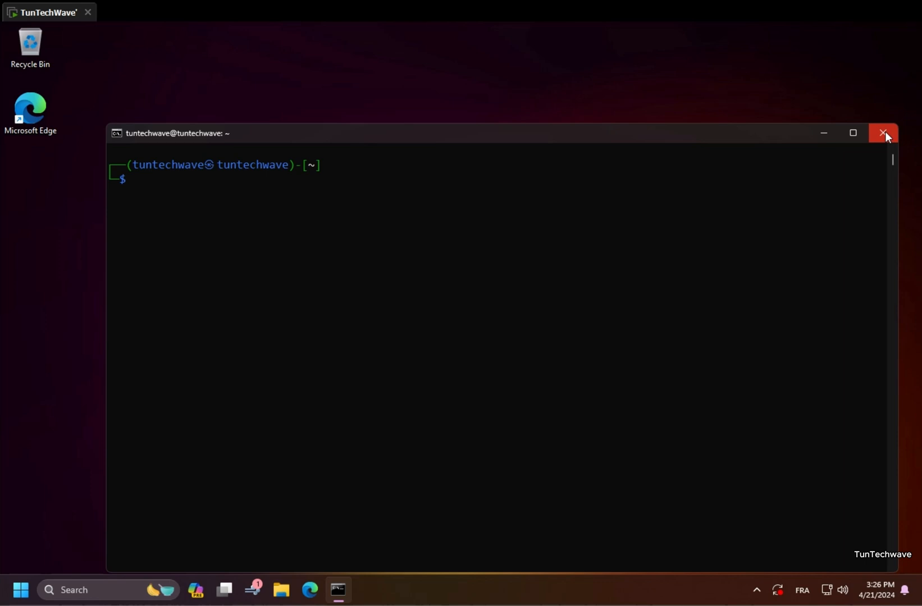
# Close the Kali window and relaunch Kali Linux from Start's recommended apps
pyautogui.click(882, 133)
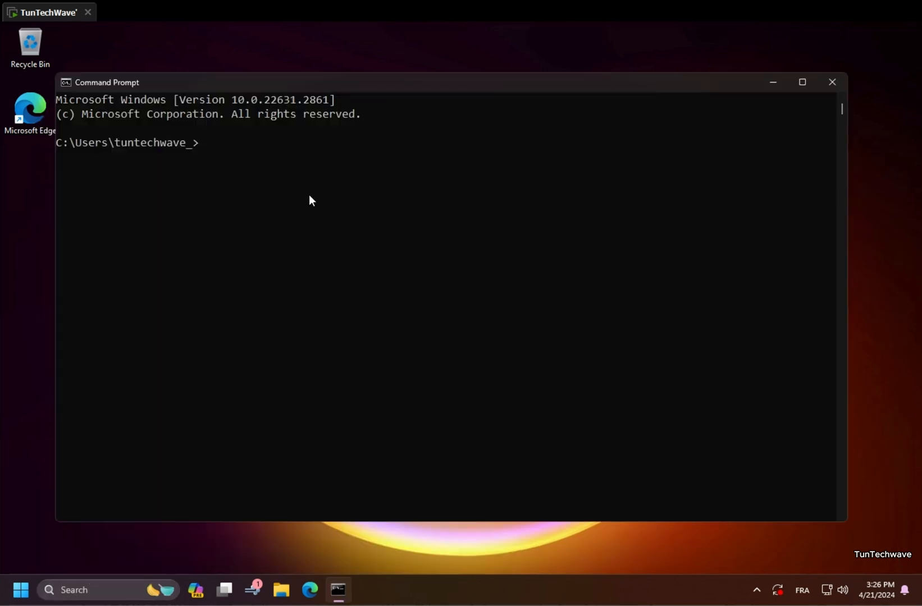
pyautogui.moveTo(538, 138)
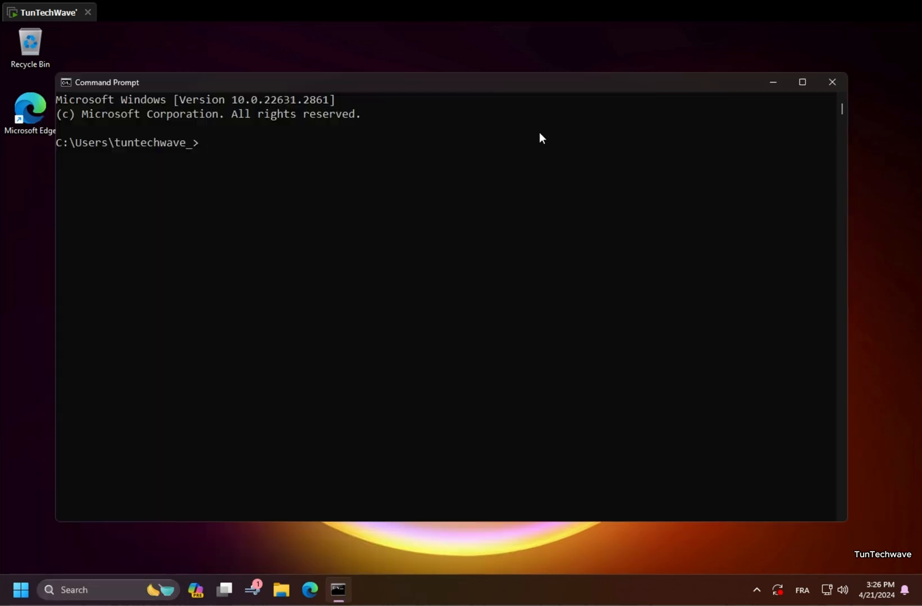
pyautogui.click(22, 591)
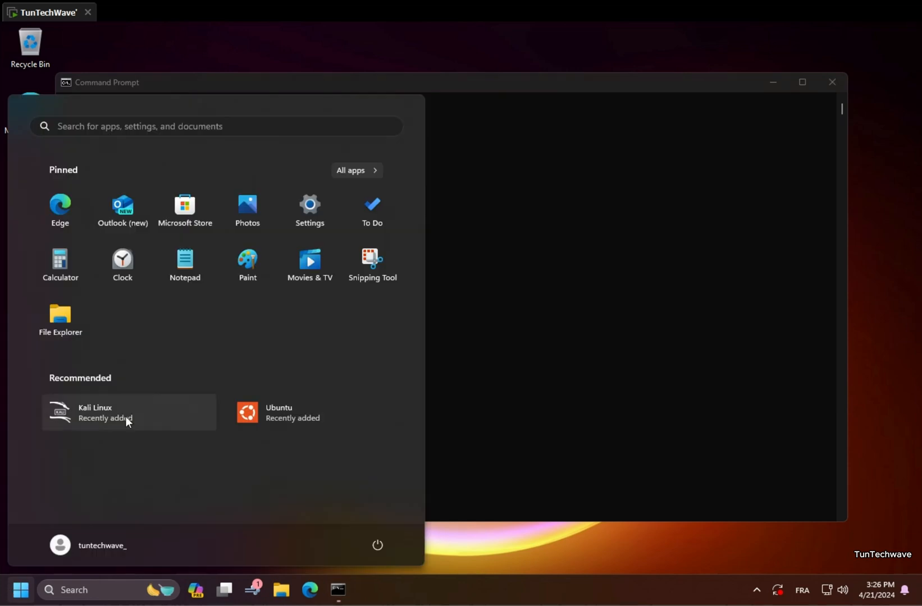
pyautogui.click(107, 412)
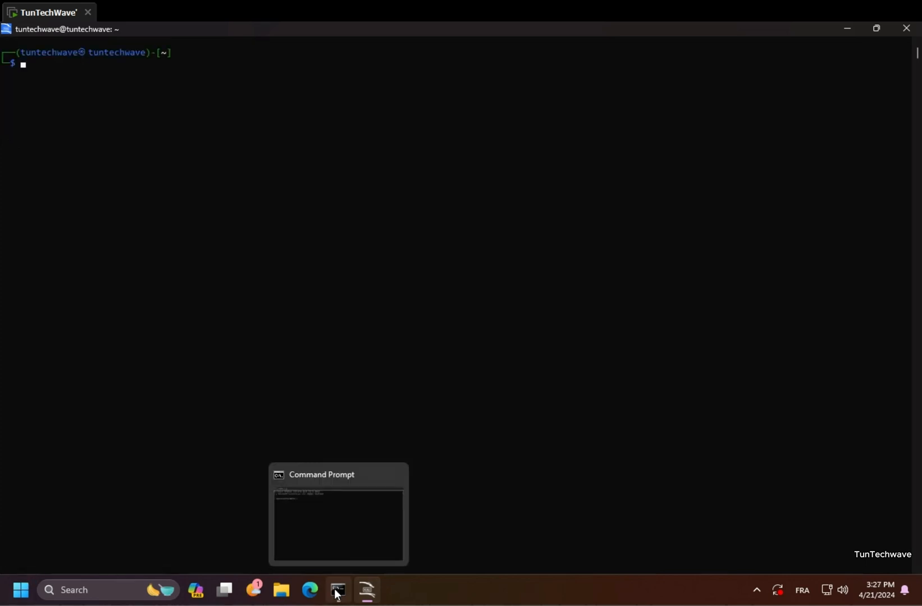
# Install Ubuntu-22.04 with wsl --install -d Ubuntu-22.04 and create the user account
pyautogui.click(338, 589)
pyautogui.write('wsl --insta')
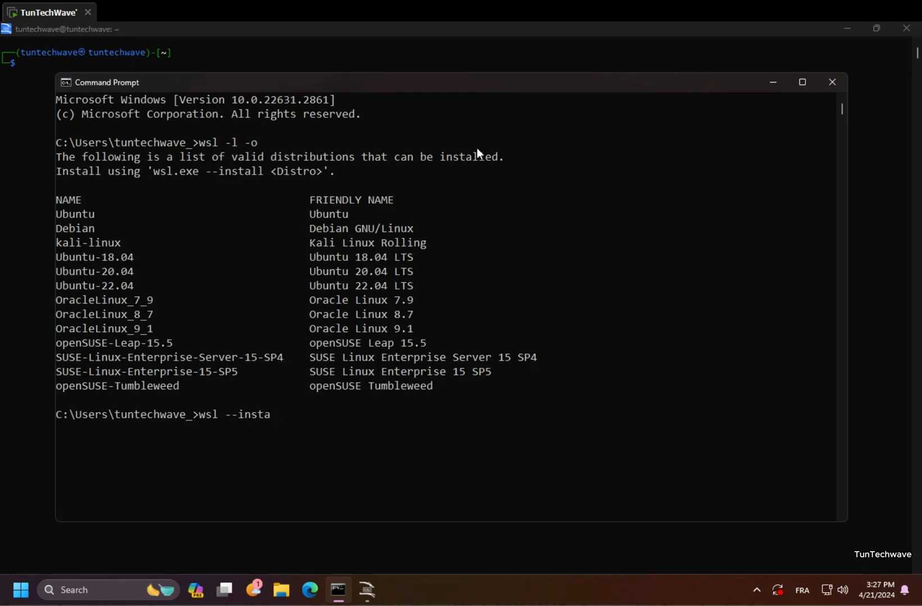
pyautogui.write('ll -d Ubuntu-22.04')
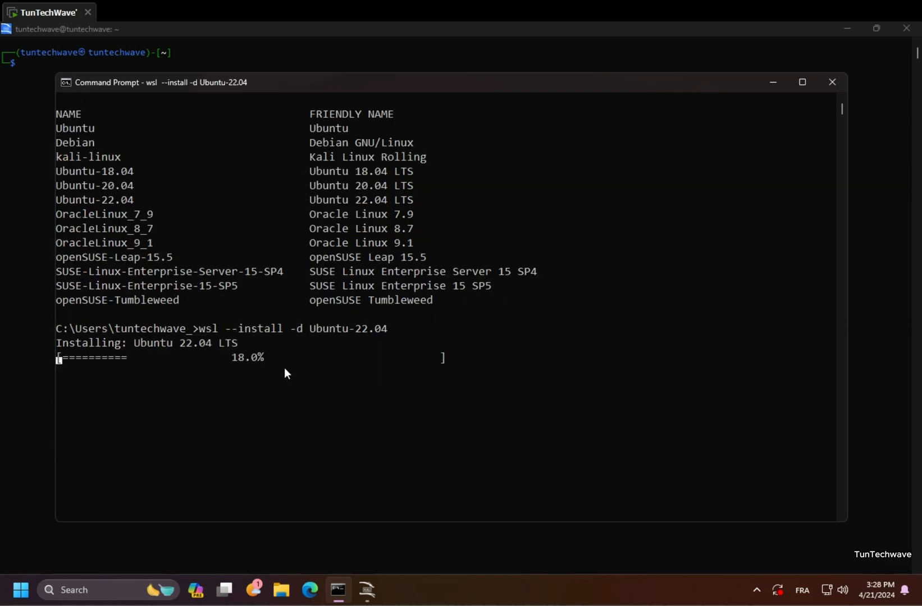
pyautogui.write('tuntech')
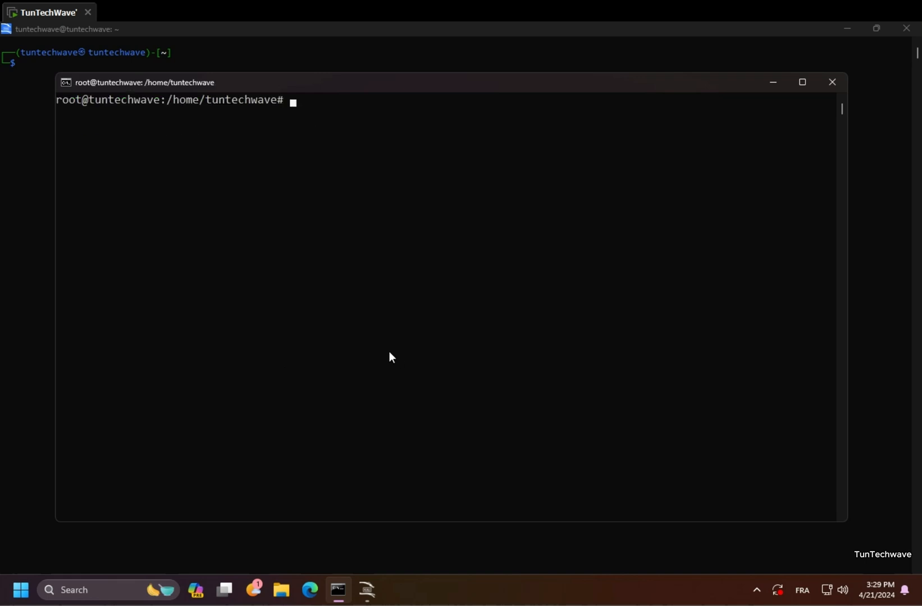
# Run sudo apt update, then install ca-certificates and curl in the Ubuntu shell
pyautogui.write('sudo apt')
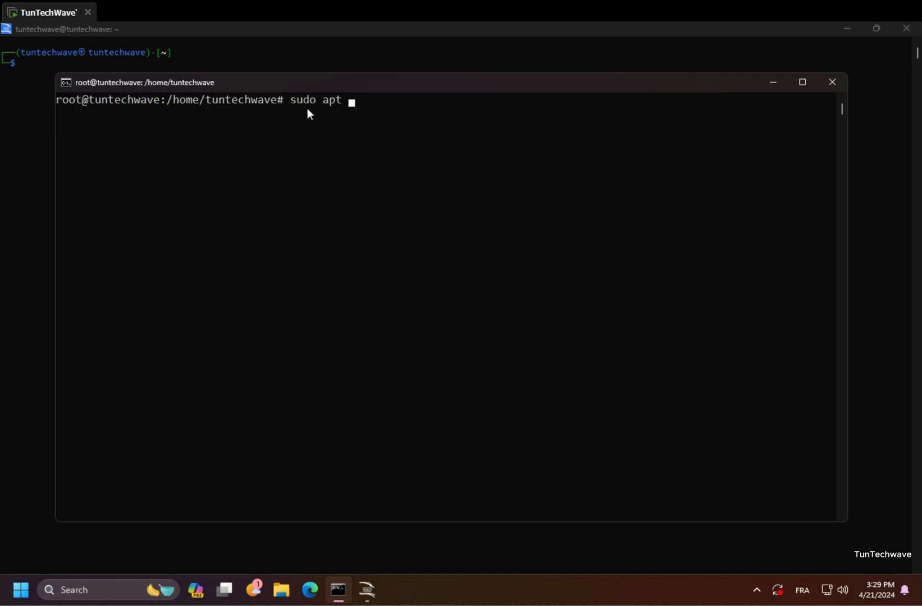
pyautogui.write('update')
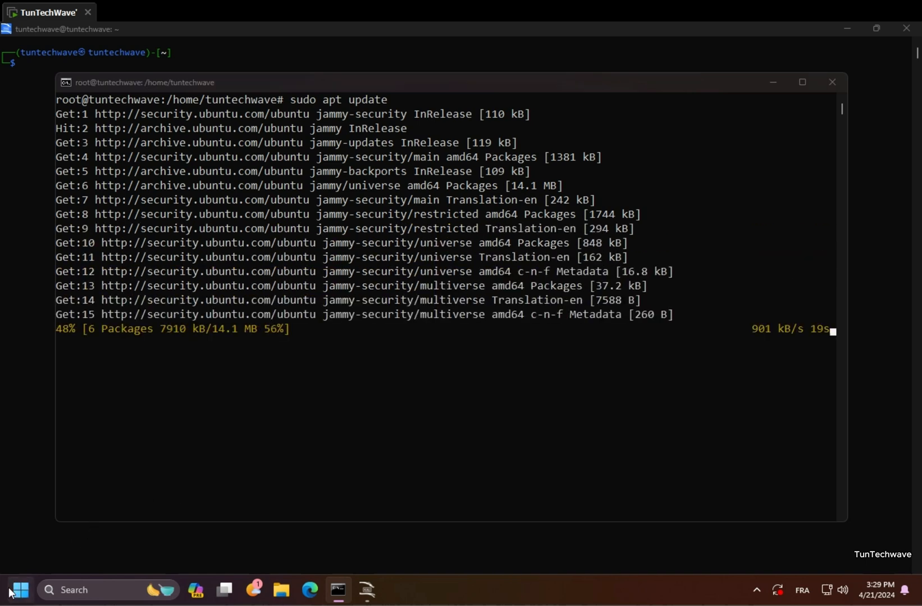
pyautogui.click(20, 590)
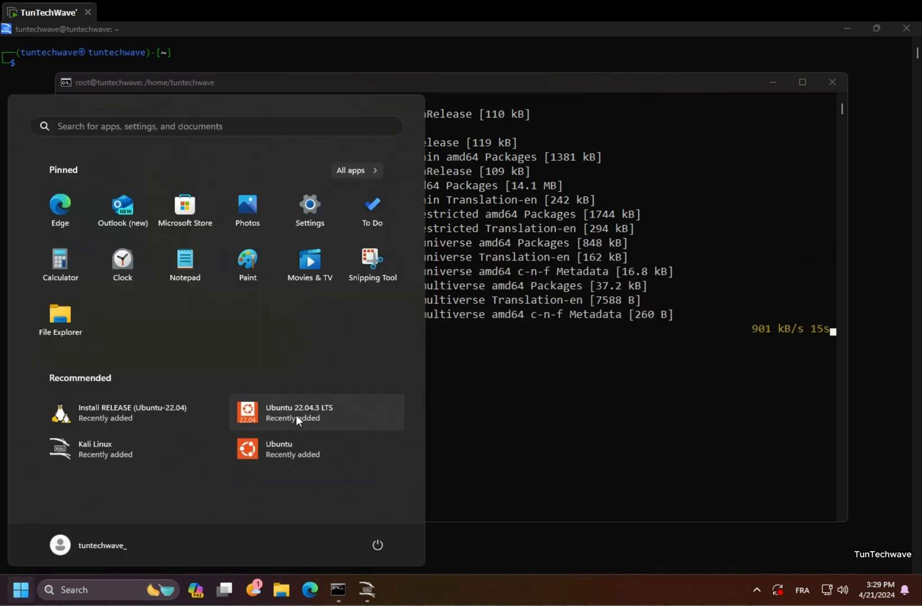
pyautogui.moveTo(112, 456)
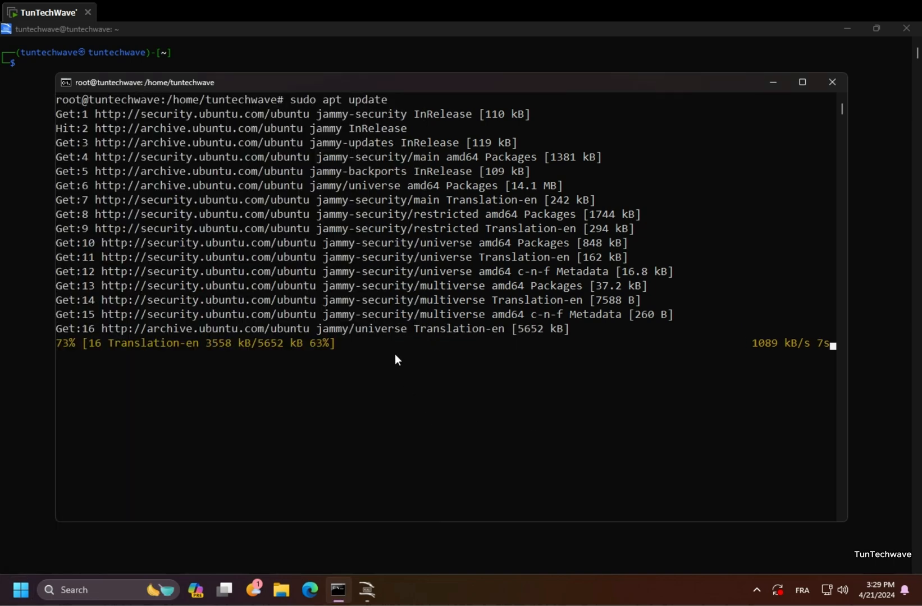
pyautogui.write('clear')
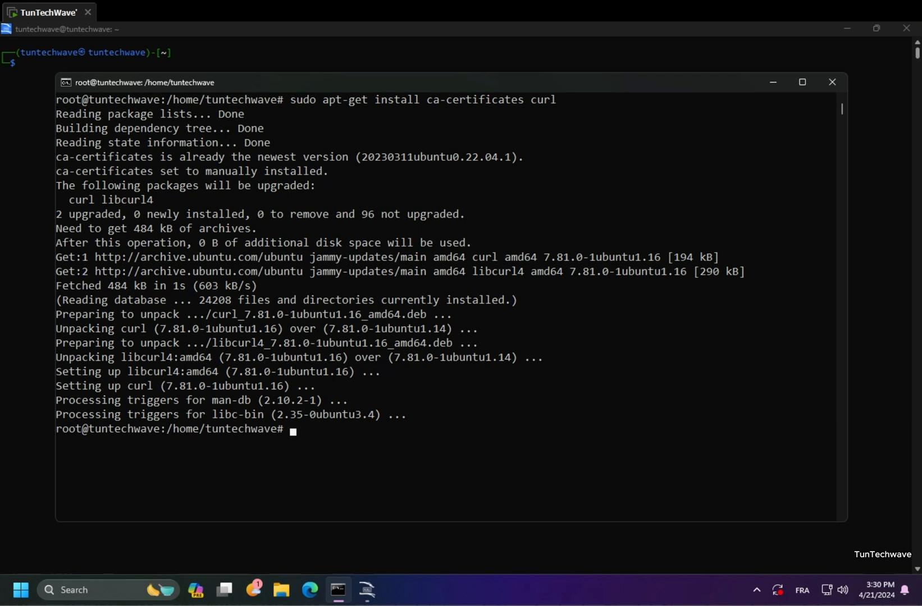
# Add Docker's GPG key to /etc/apt/keyrings and write the Docker repo to docker.list
pyautogui.write('sudo install -m 0755 -d /etc/apt/keyrings')
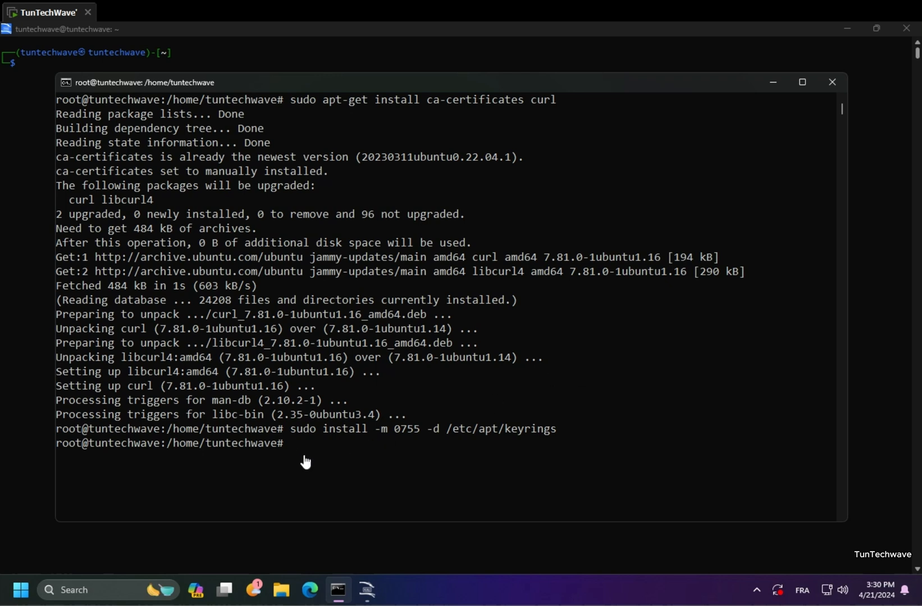
pyautogui.write('sudo curl -fsSL https://download.docker.com/linux/ubuntu/gpg -o /etc/apt/keyrings/docker.asc')
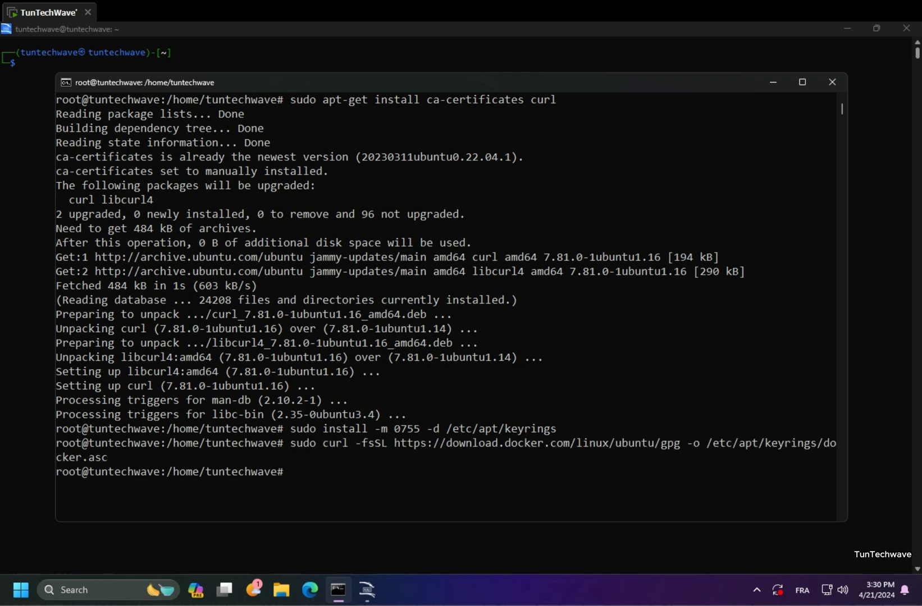
pyautogui.moveTo(868, 365)
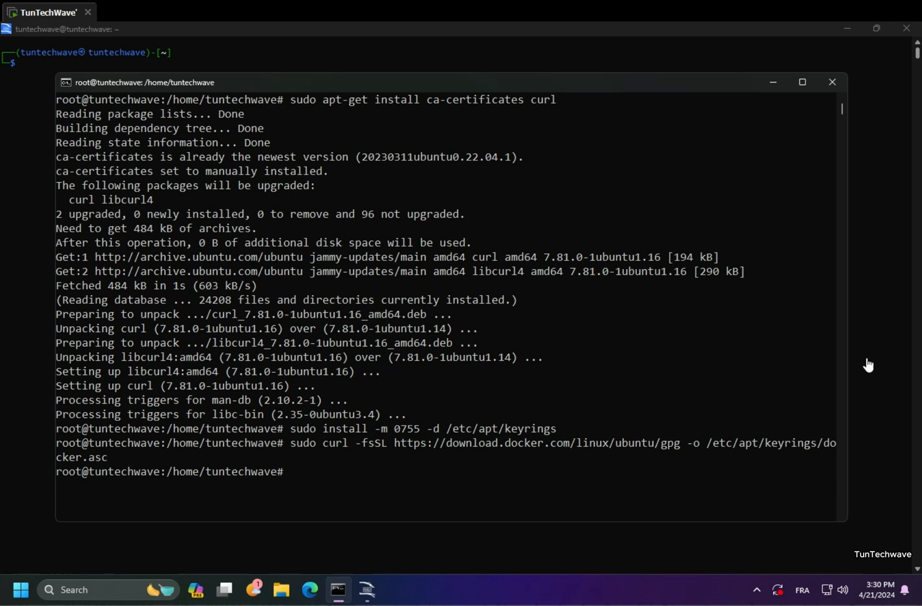
pyautogui.write('sudo chmod a+r /etc/apt/keyrings/docker.asc')
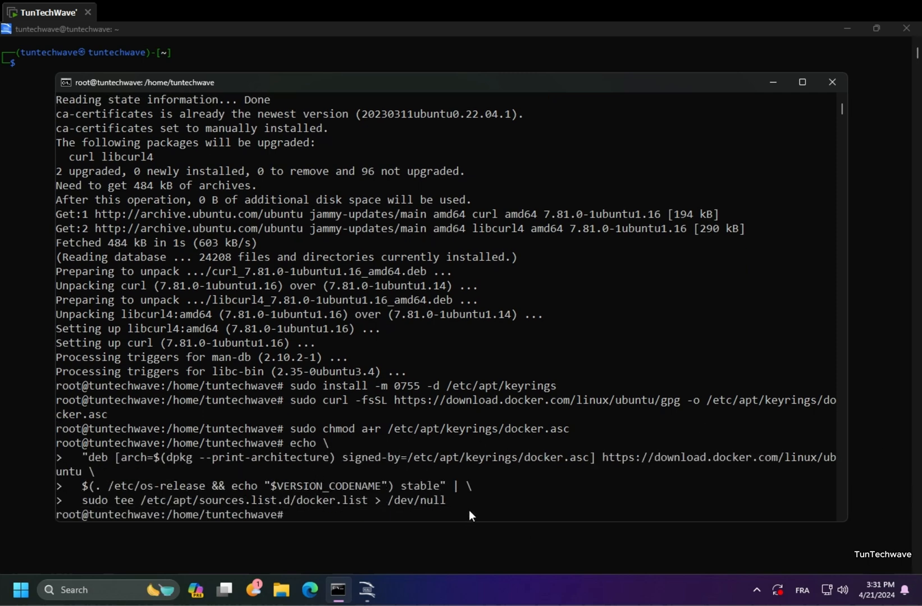
pyautogui.write('sudo')
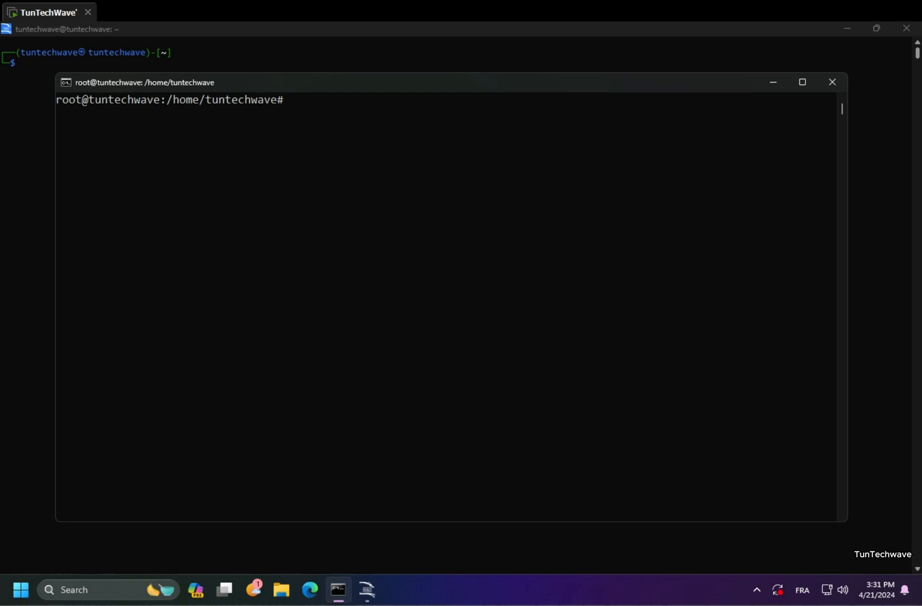
pyautogui.moveTo(297, 108)
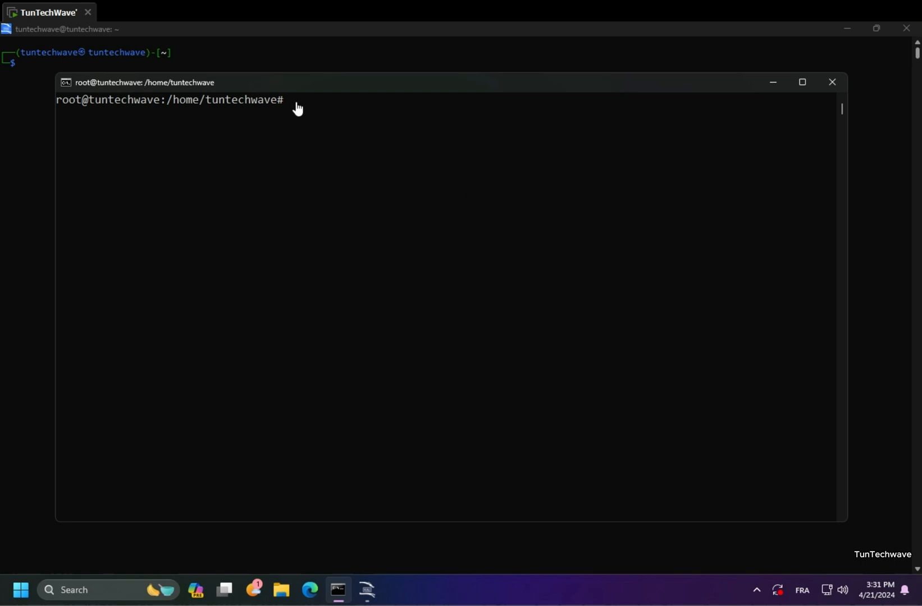
# Install docker-ce, docker-ce-cli and containerd.io, confirm version 26.0.2, and run hello-world
pyautogui.write('sudo apt-get install docker-ce docker-ce-cli containerd.io docker-buildx-plugin docker-compose-plugin')
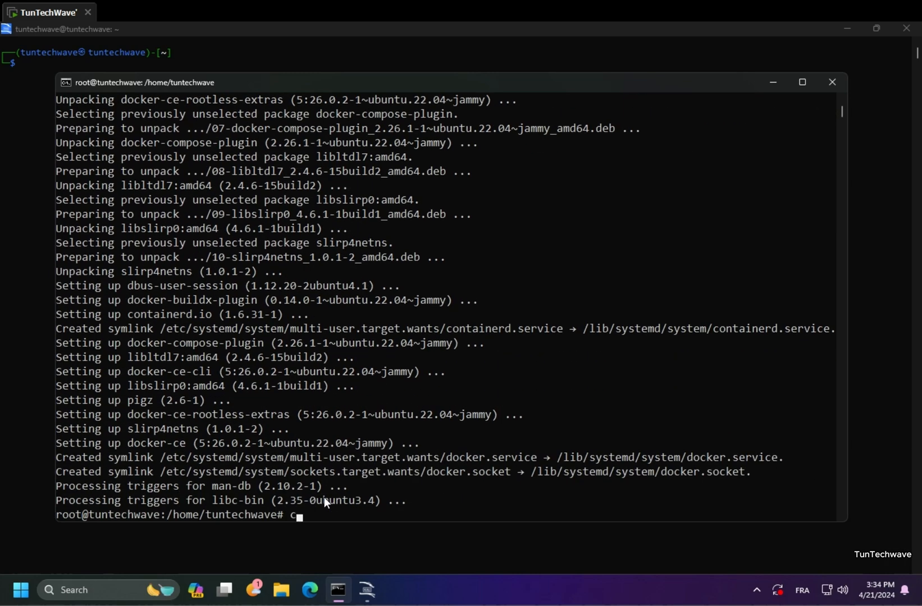
pyautogui.write('docker -v')
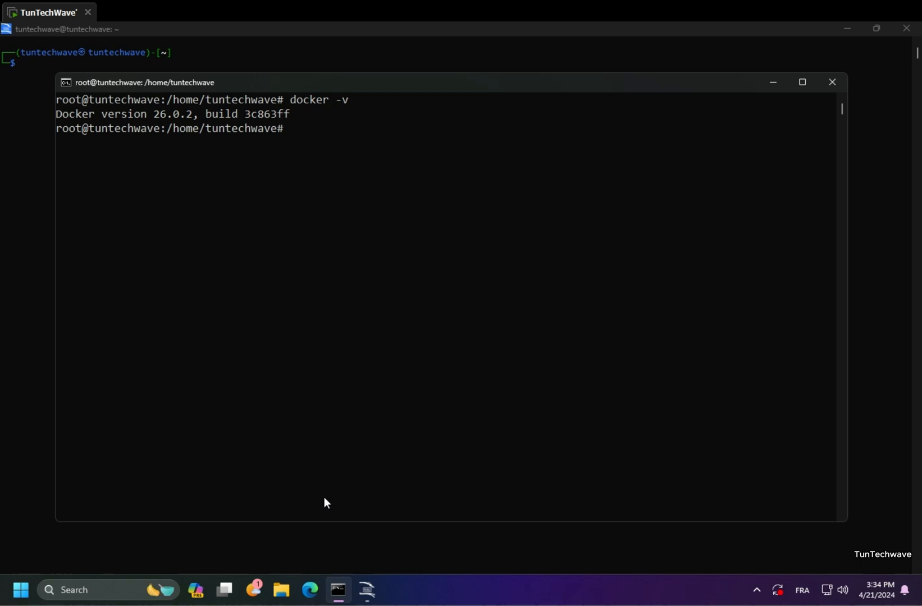
pyautogui.write('sudo docker run hello-world')
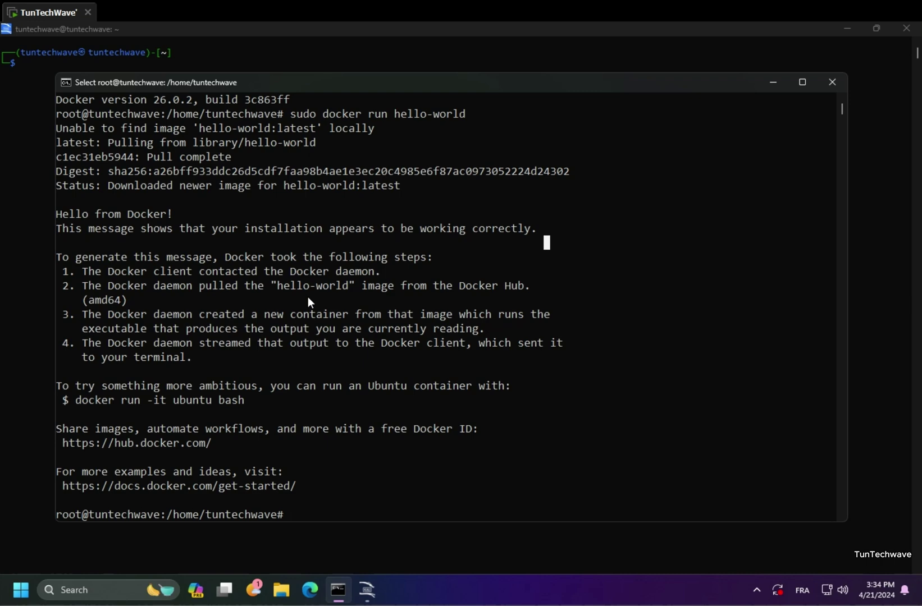
pyautogui.click(21, 591)
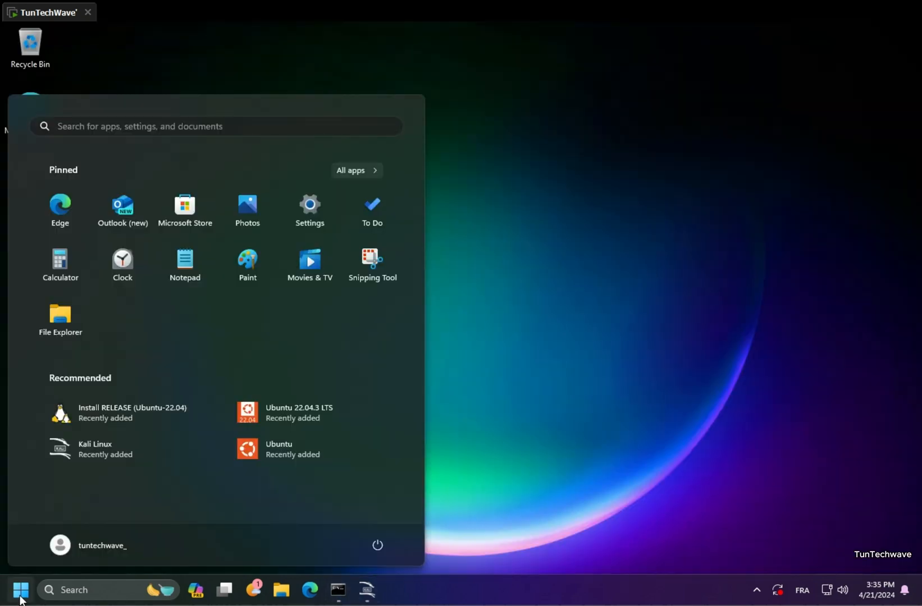
pyautogui.moveTo(372, 341)
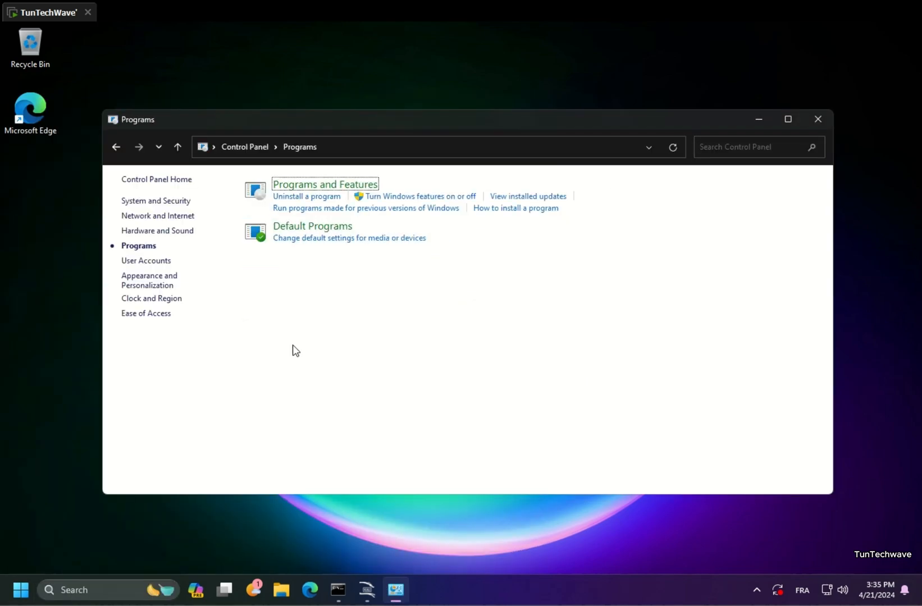
# Confirm the Windows Features list with Windows Subsystem for Linux enabled
pyautogui.click(325, 184)
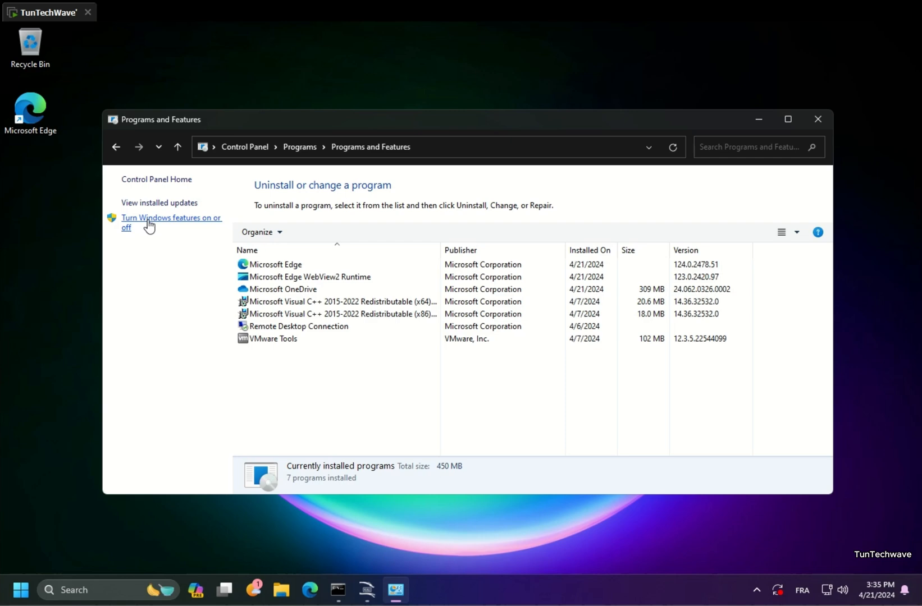
pyautogui.click(163, 222)
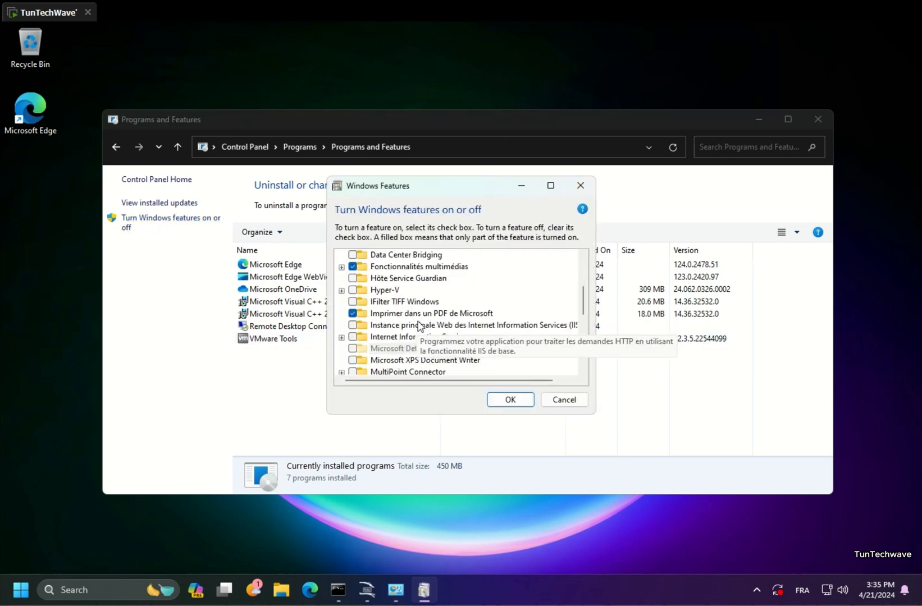
pyautogui.scroll(-3)
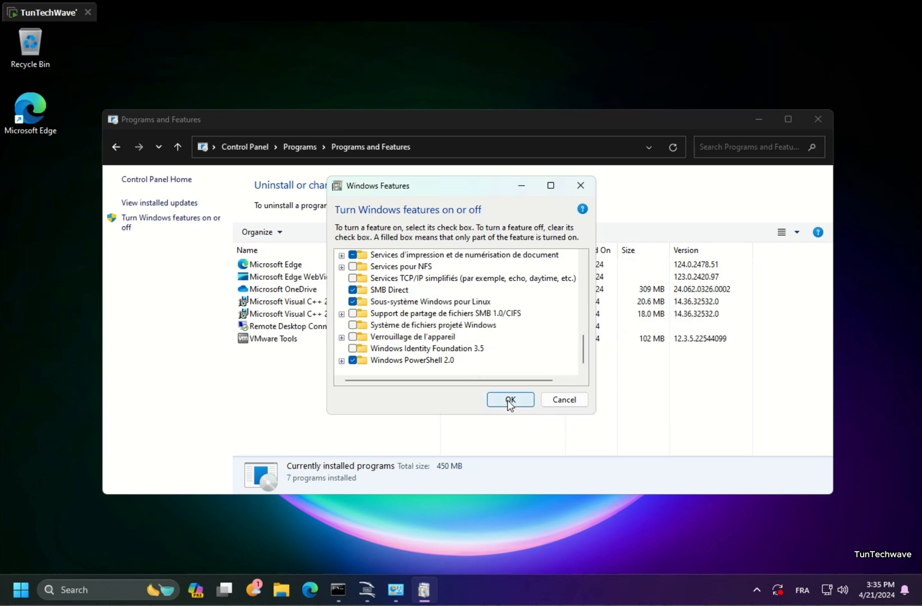
pyautogui.click(510, 400)
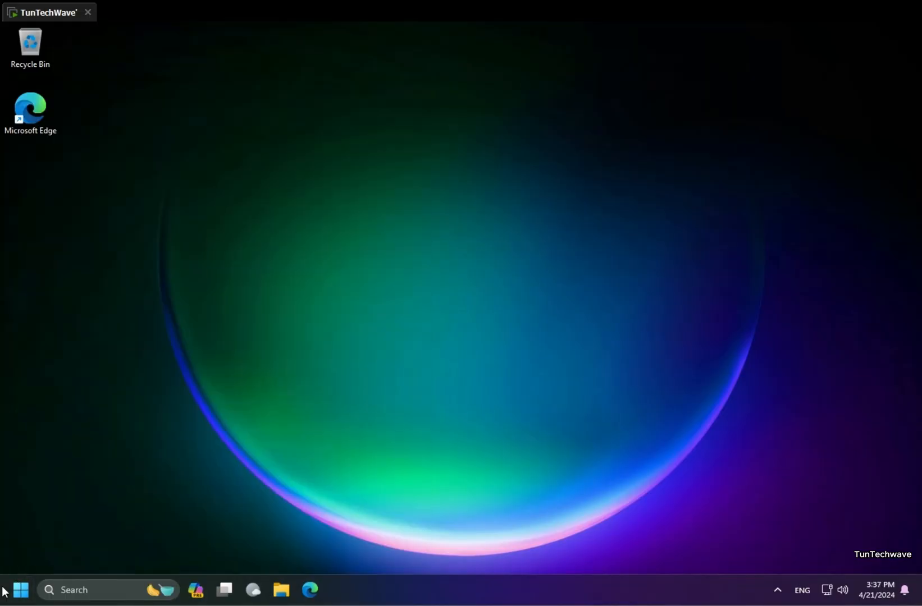
# Install Debian from Microsoft Store and find it among recently added Start apps
pyautogui.click(339, 591)
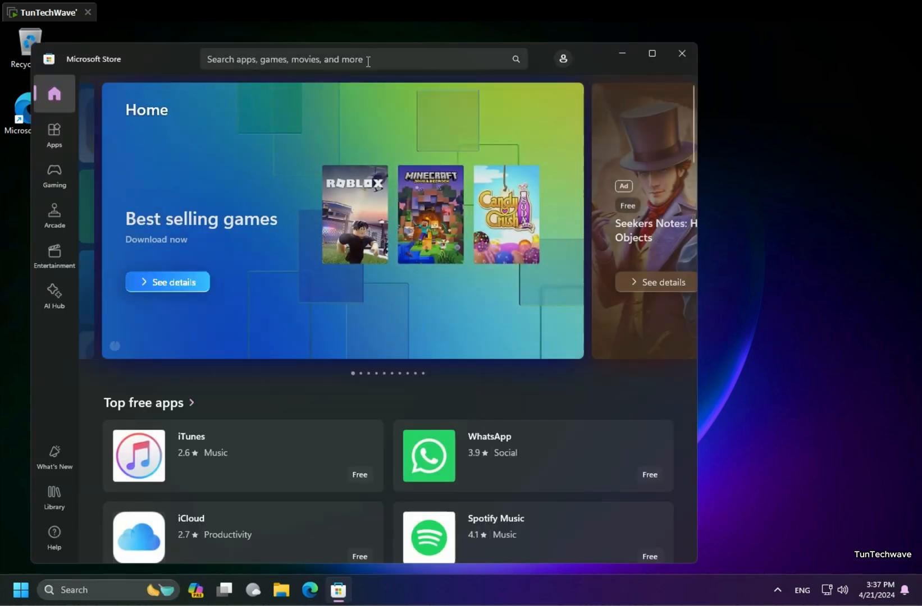
pyautogui.write('debia')
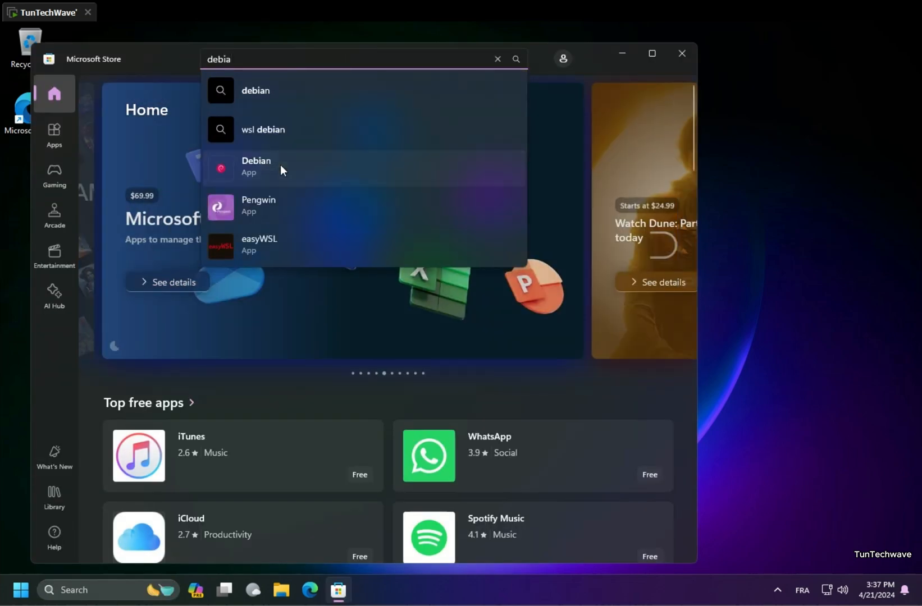
pyautogui.click(255, 166)
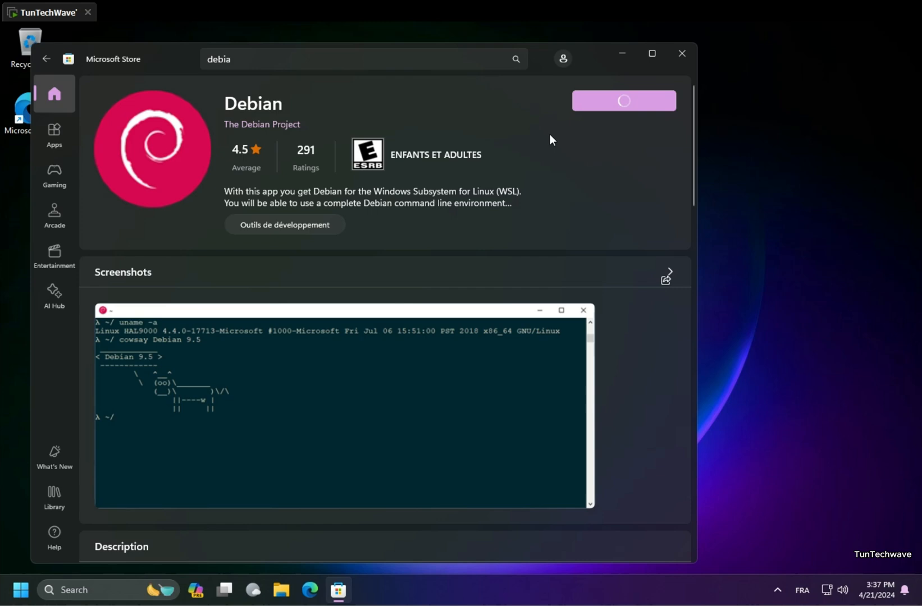
pyautogui.click(651, 54)
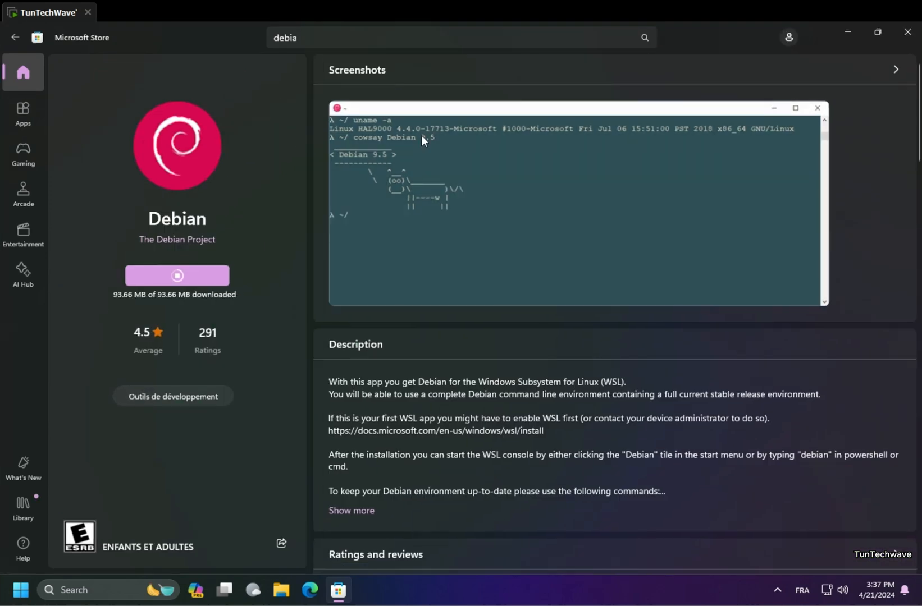
pyautogui.click(21, 590)
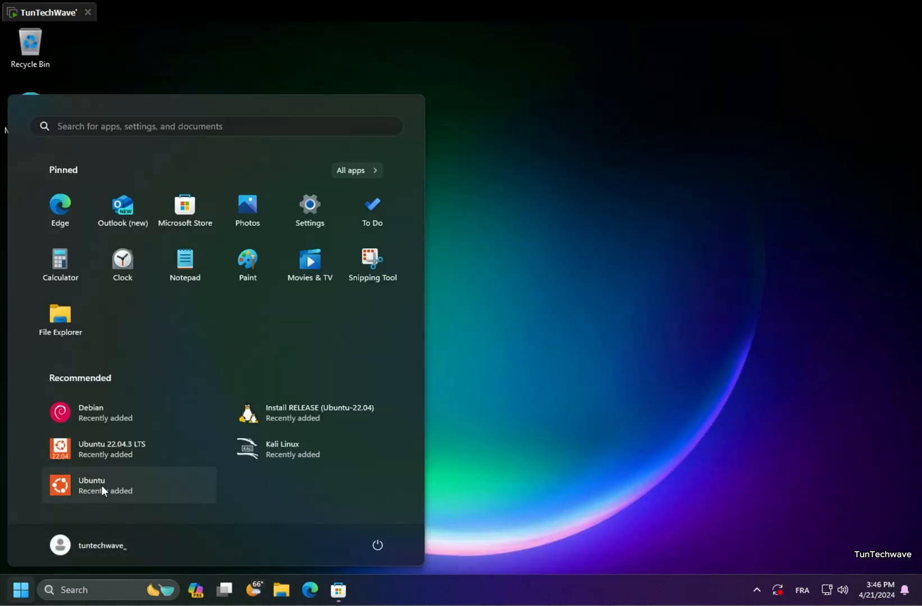
# Uninstall the Ubuntu app from the Start menu, confirming removal of its data
pyautogui.click(101, 485)
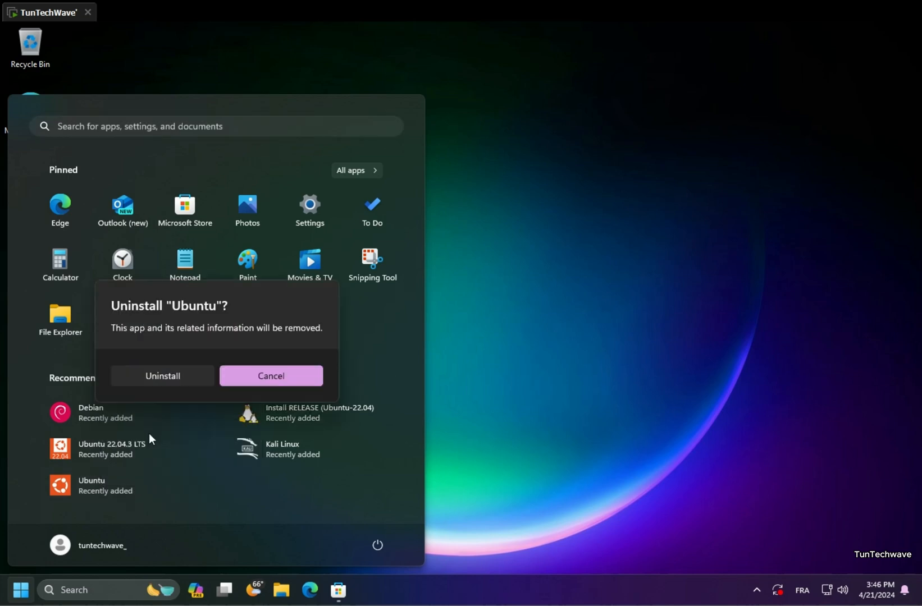
pyautogui.click(271, 376)
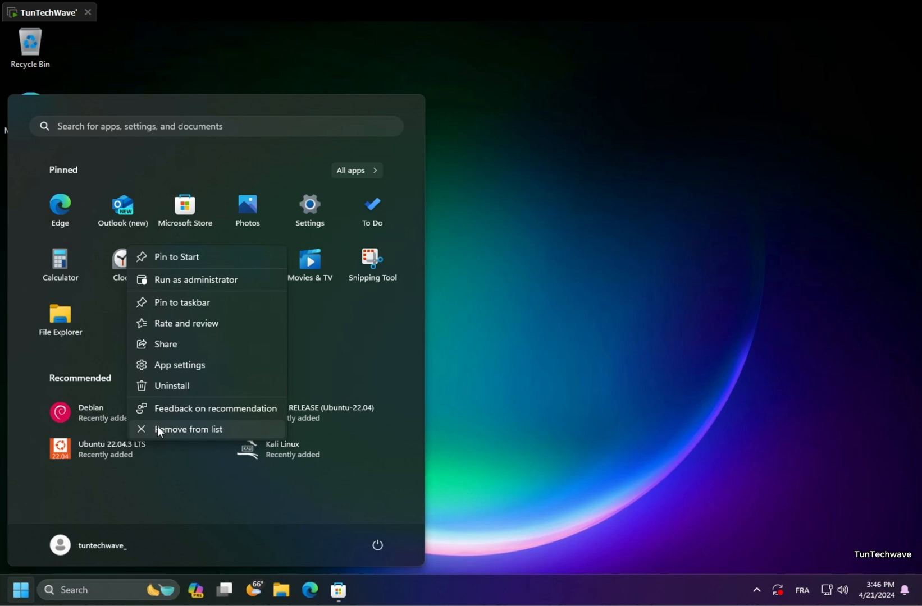
pyautogui.write('install RELEASE (Ubuntu)')
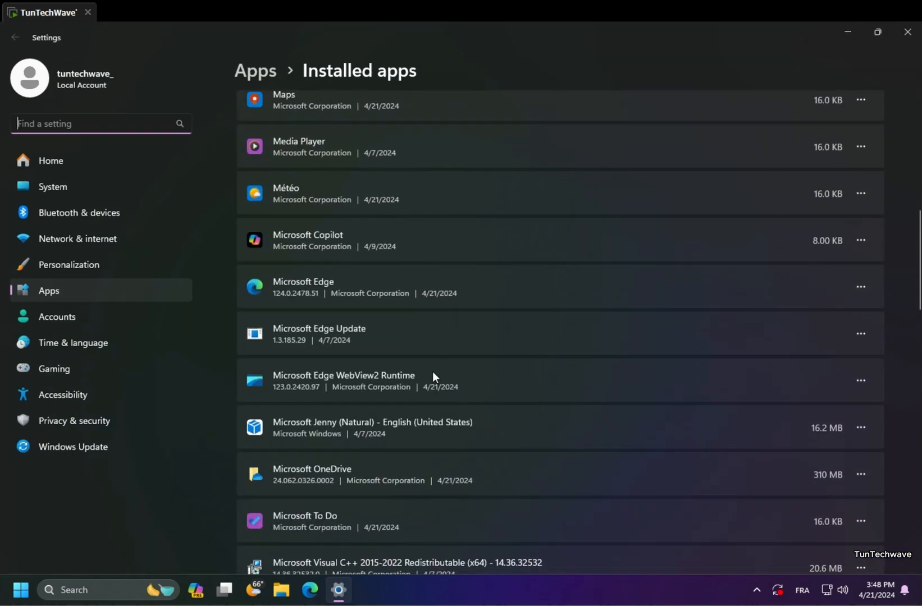
# Uninstall Windows Subsystem for Linux from the Settings installed apps list
pyautogui.scroll(-3)
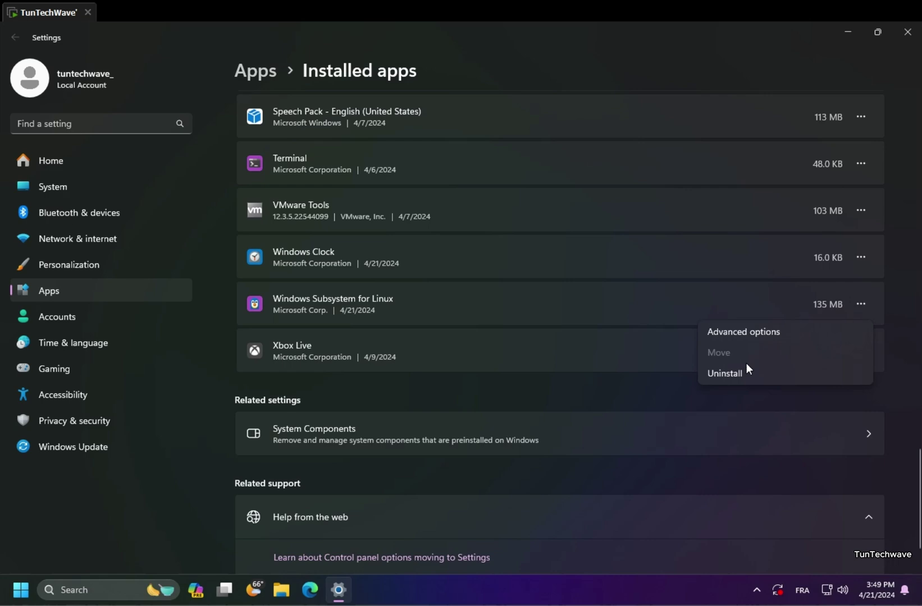
pyautogui.click(725, 373)
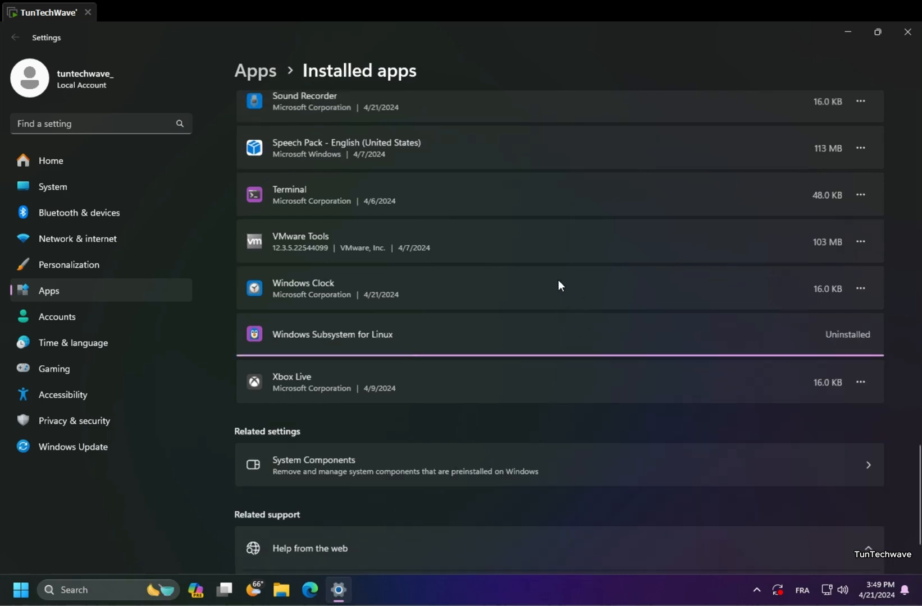